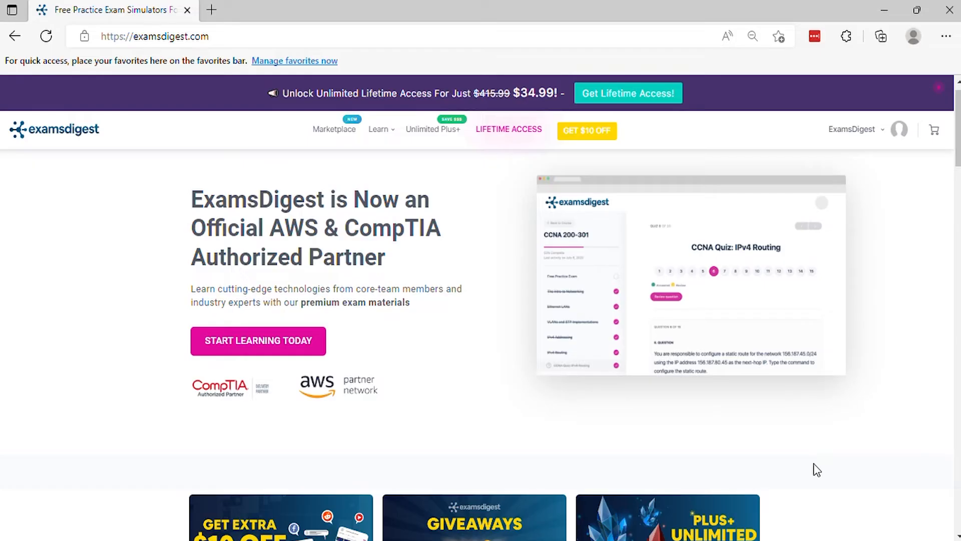
- Navigate from the homepage into the Cisco CCNA 200-301 course and its Chapter 3 IPv4 Routing lesson
scroll("down", 3)
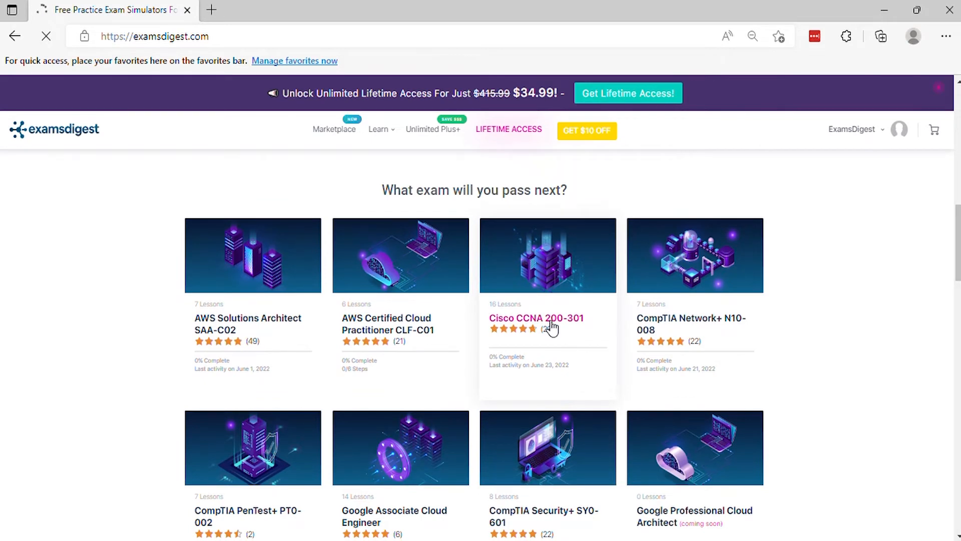
left_click(537, 317)
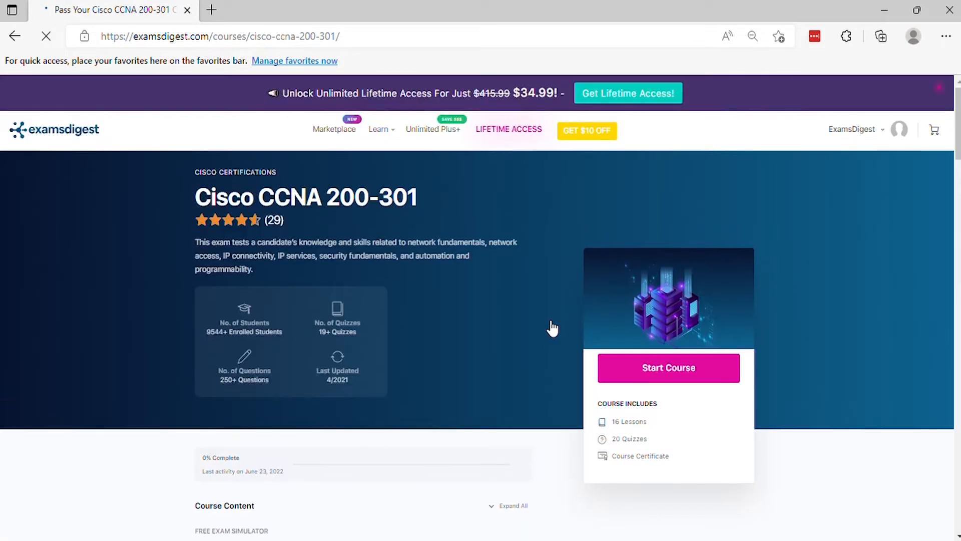
scroll("down", 3)
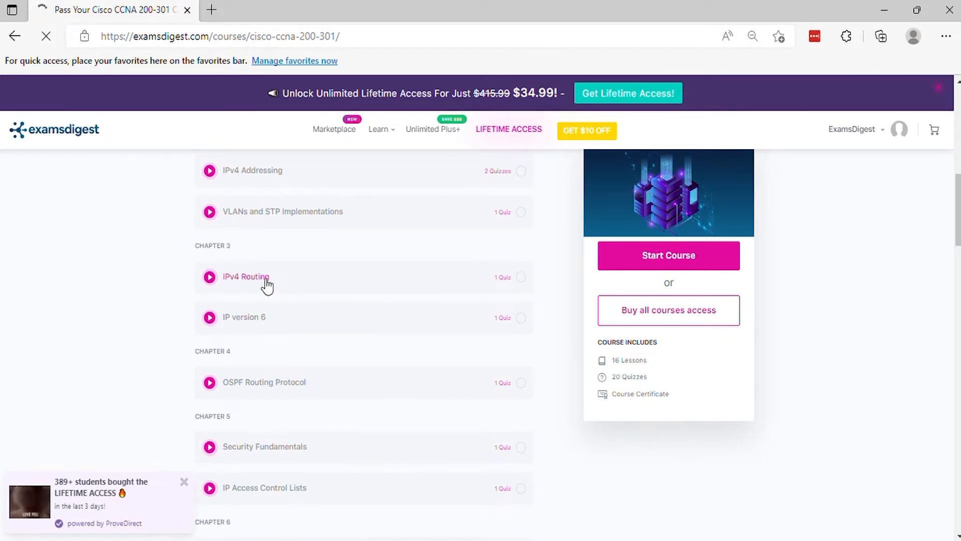
left_click(246, 277)
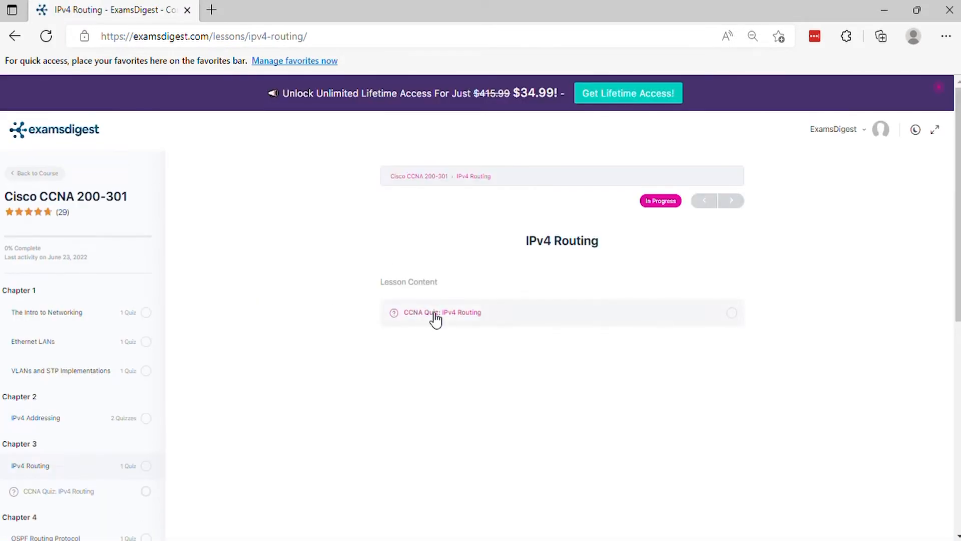
- Start the CCNA Quiz: IPv4 Routing and check question 1 to reach question 2 of 13
left_click(442, 312)
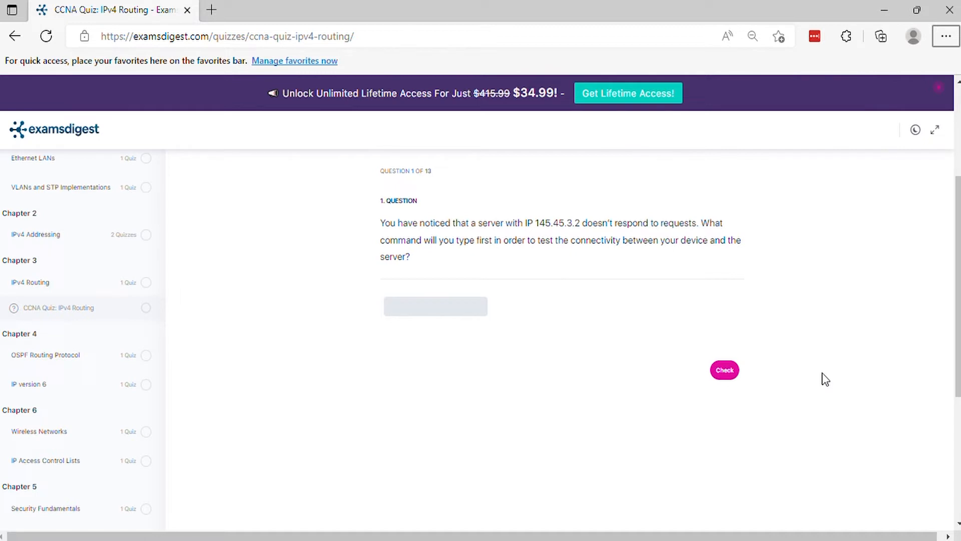
left_click(724, 370)
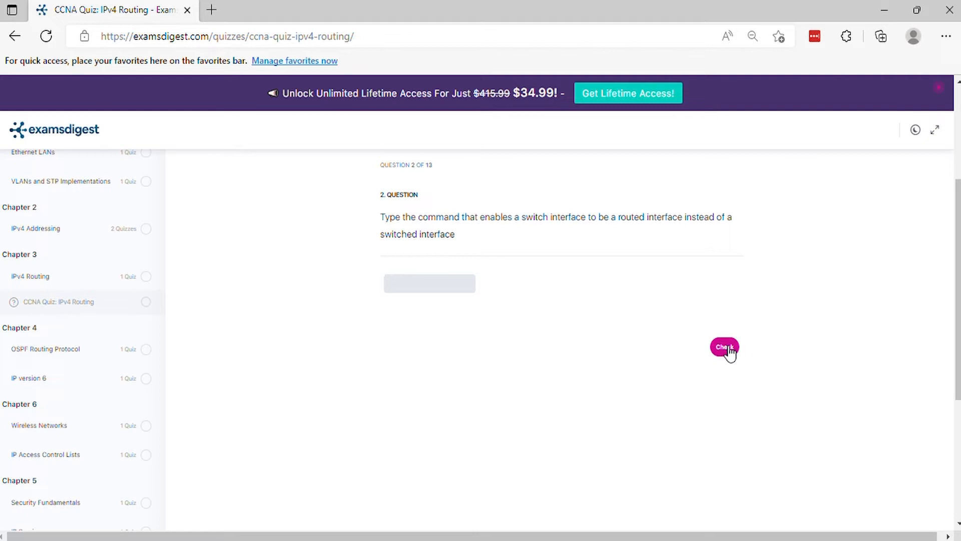
- Check question 2 to advance to question 3 of 13 on configuring a static route
left_click(724, 348)
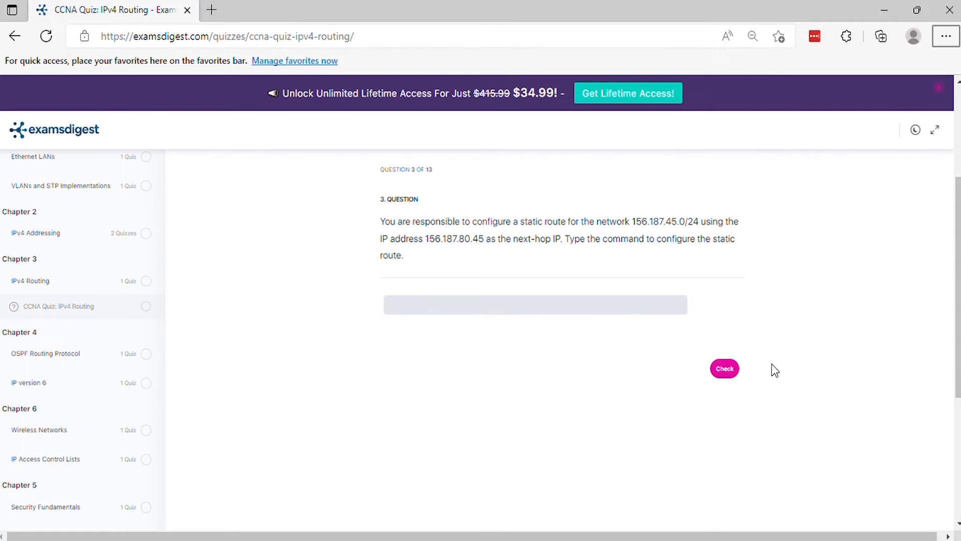
- Check questions 3 and 4 to advance to question 5 of 13 on routing-output commands
left_click(724, 369)
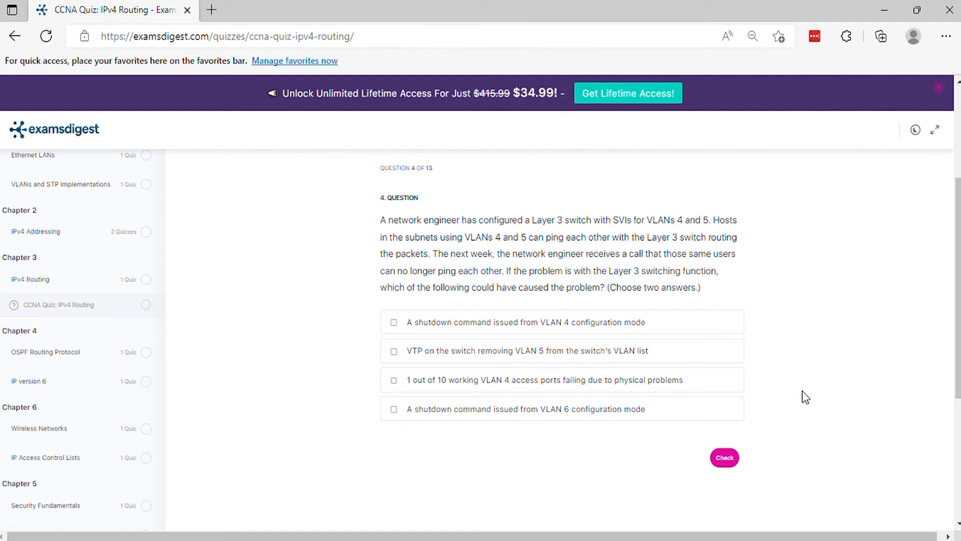
mouse_move(742, 472)
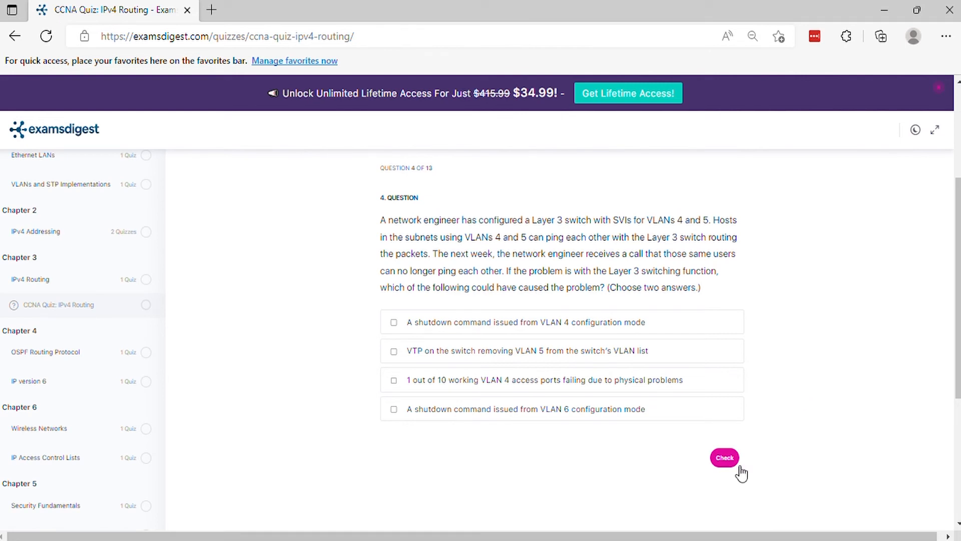
left_click(724, 458)
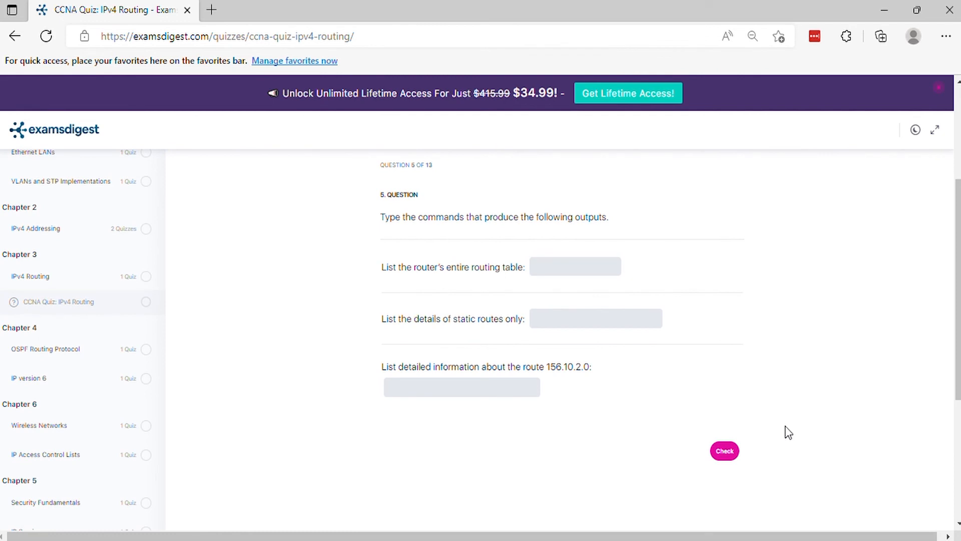